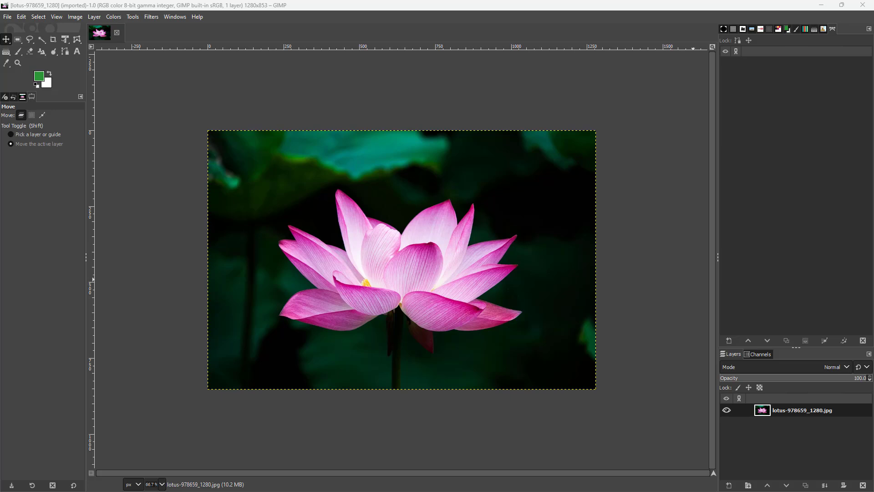
pyautogui.moveTo(271, 146)
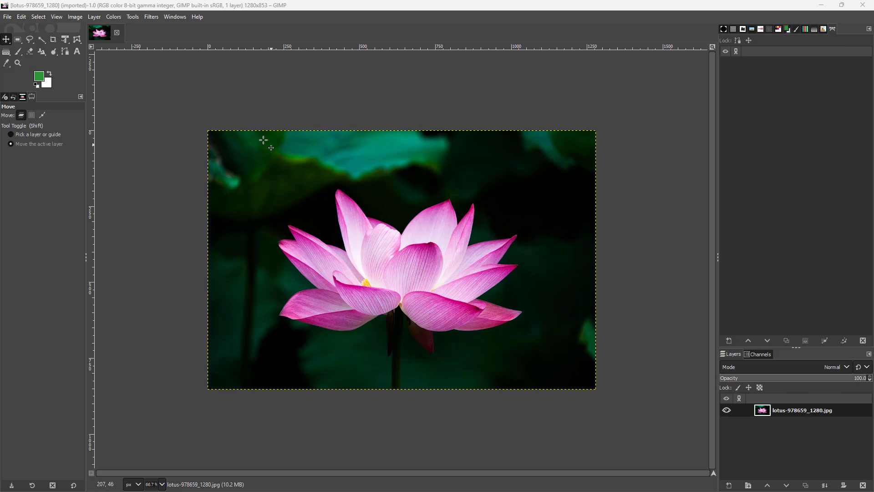
# Open the Tile filter and set the new image width to 5000 px (height 3332).
pyautogui.click(151, 17)
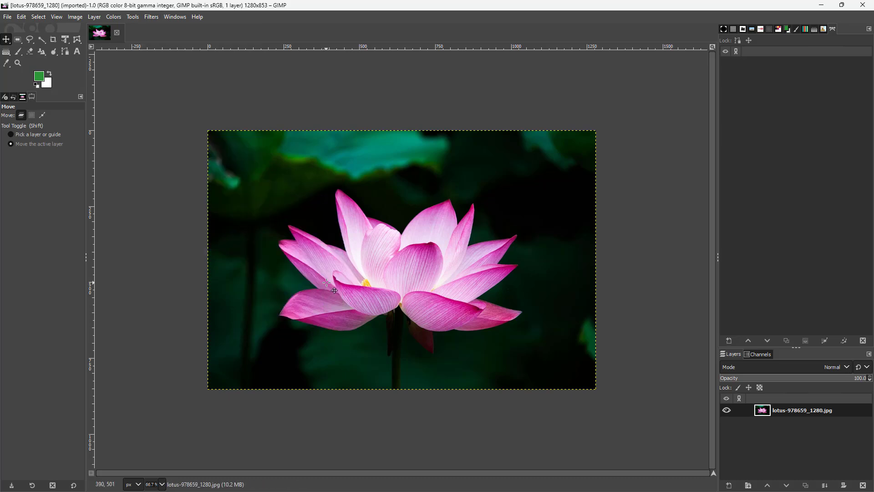
pyautogui.click(151, 16)
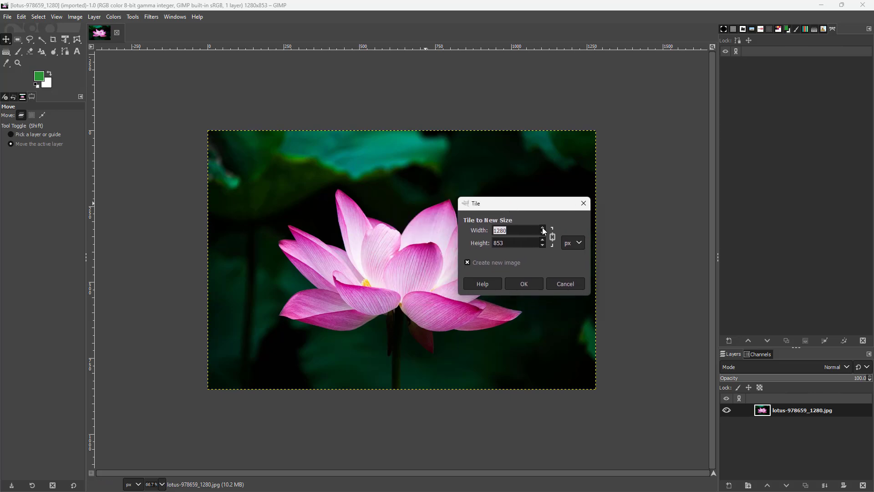
pyautogui.click(541, 229)
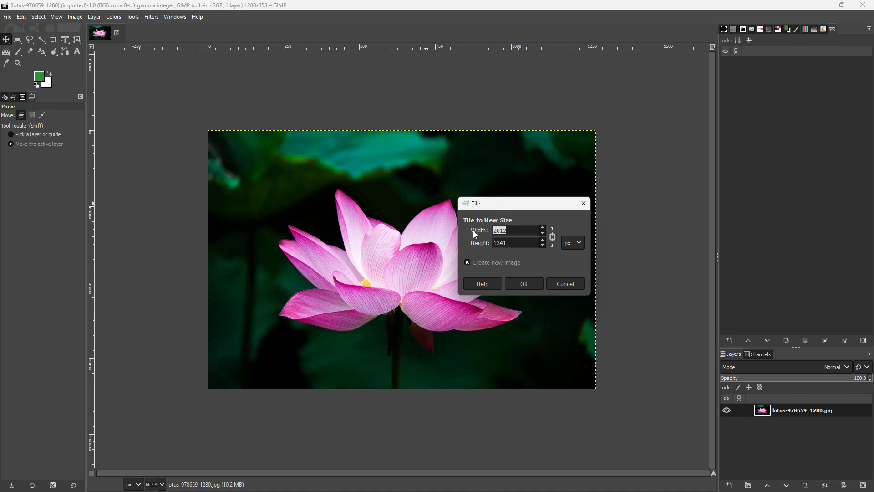
pyautogui.write('5000')
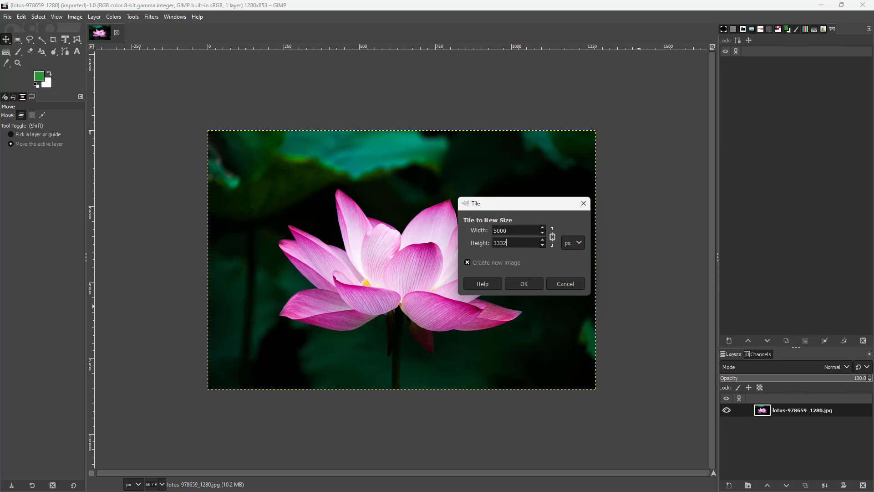
# Generate the 5000×3332 tiled lotus image, then go back to the original photo.
pyautogui.click(522, 283)
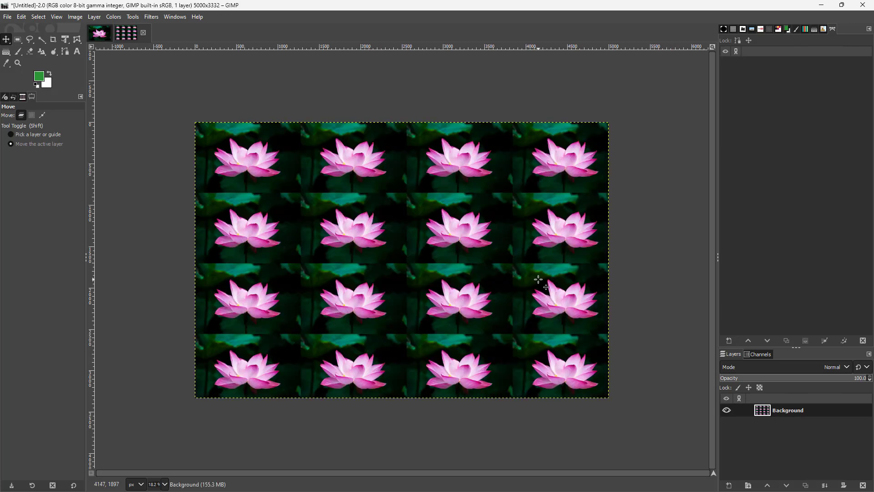
pyautogui.moveTo(495, 254)
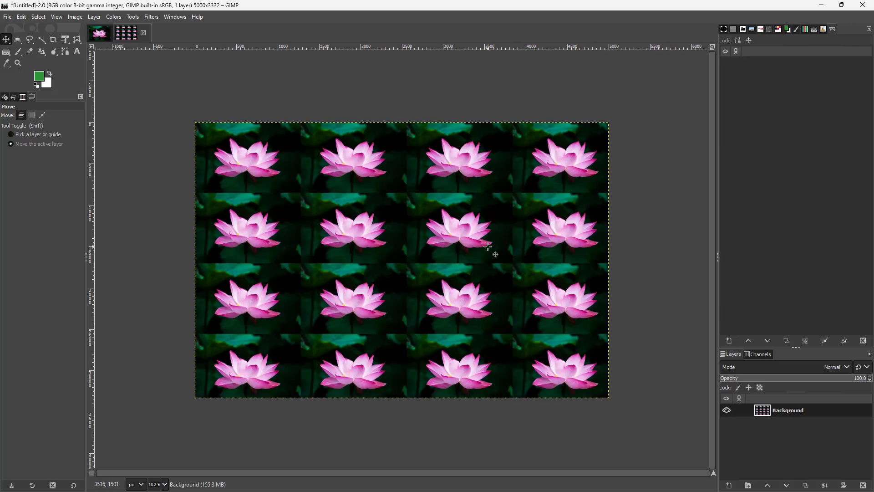
pyautogui.moveTo(404, 232)
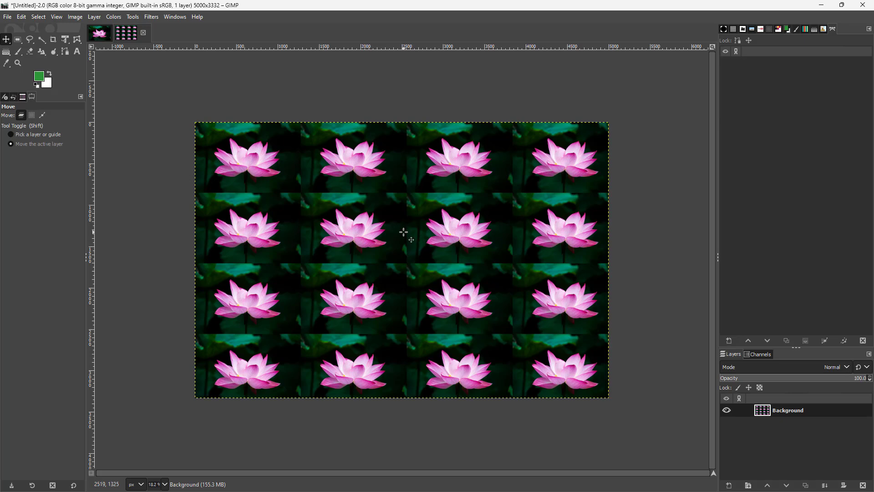
pyautogui.click(99, 34)
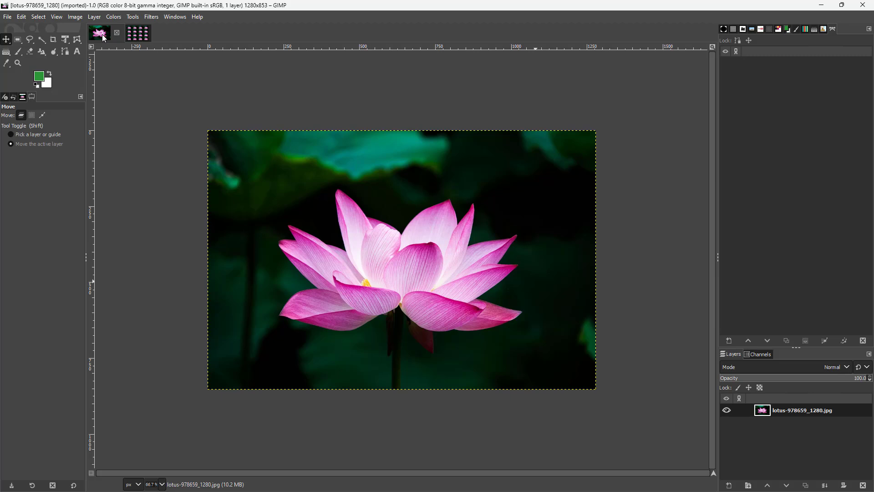
# Apply Tile Seamless to the original lotus photo.
pyautogui.click(151, 17)
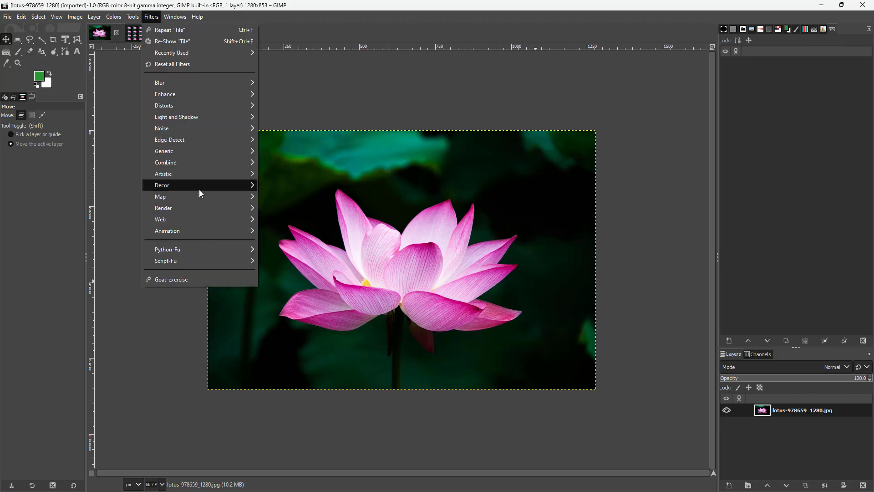
pyautogui.moveTo(201, 196)
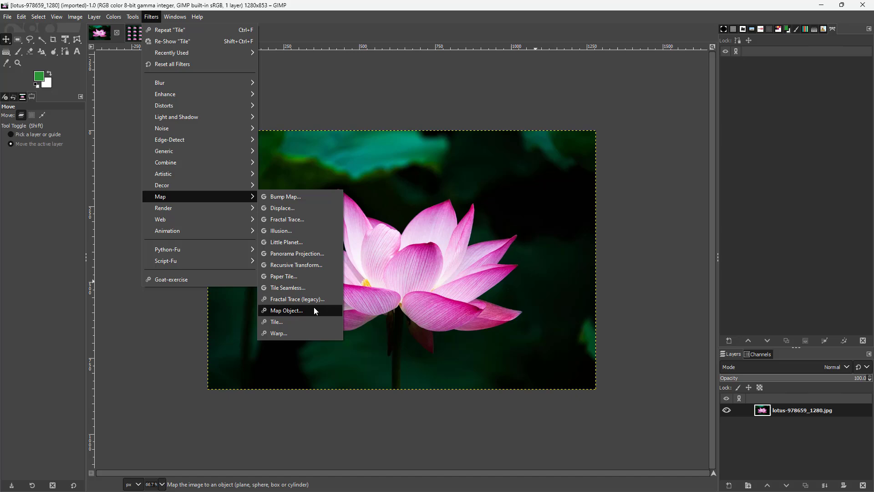
pyautogui.click(287, 288)
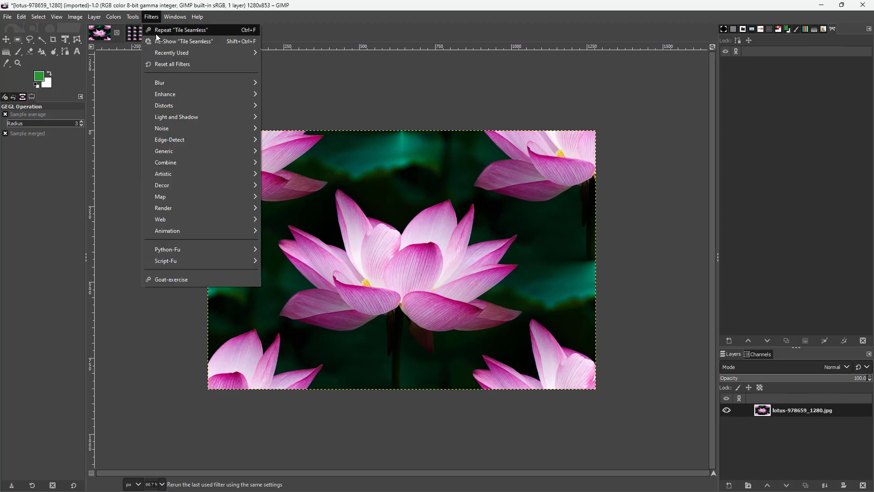
pyautogui.moveTo(160, 196)
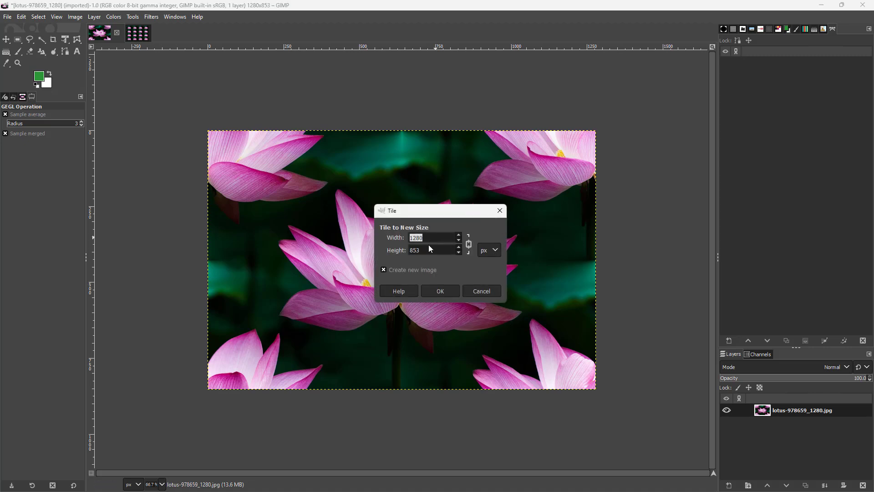
pyautogui.moveTo(355, 221)
pyautogui.write('6000')
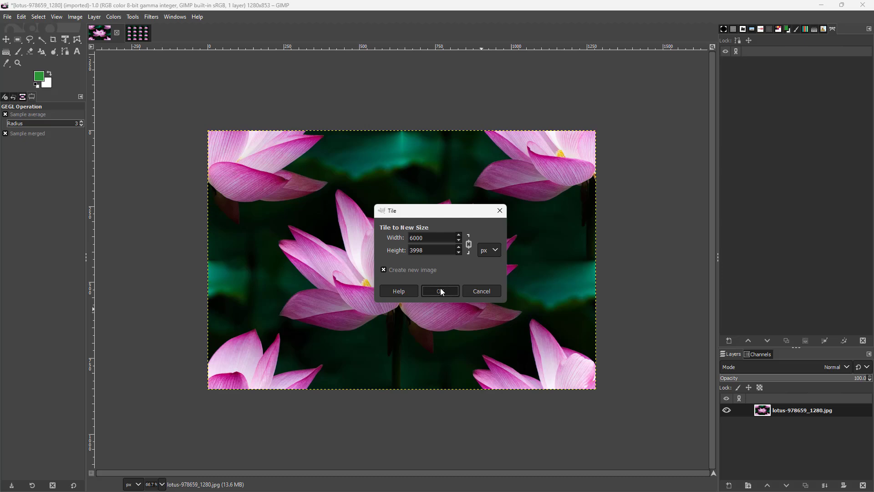
# Confirm the Tile dialog to create the 6000×3998 image of the seamless lotus.
pyautogui.click(440, 290)
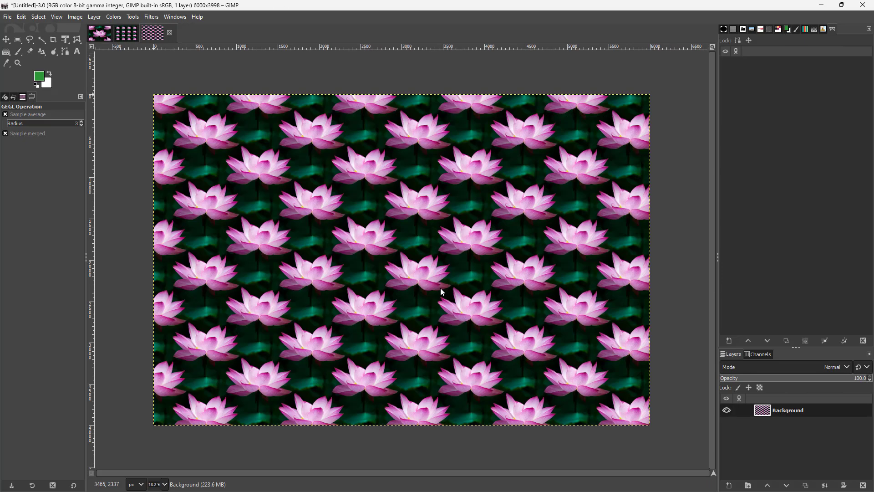
pyautogui.moveTo(437, 286)
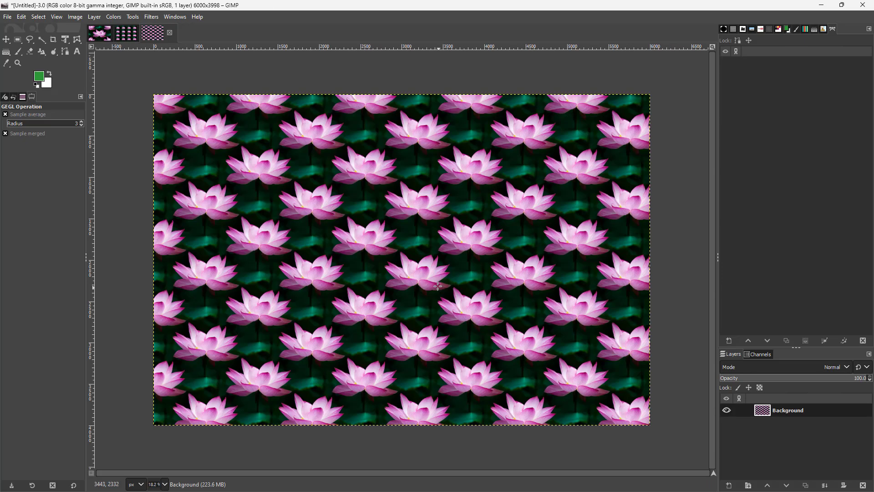
pyautogui.click(126, 33)
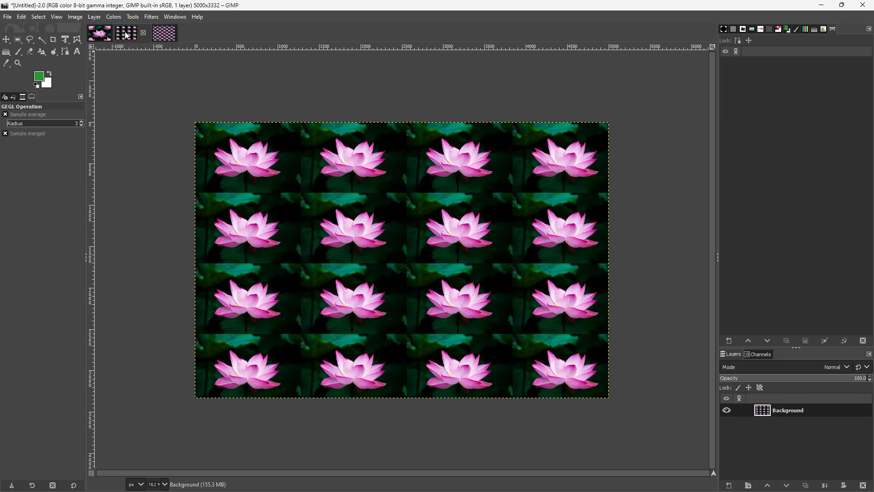
pyautogui.click(152, 32)
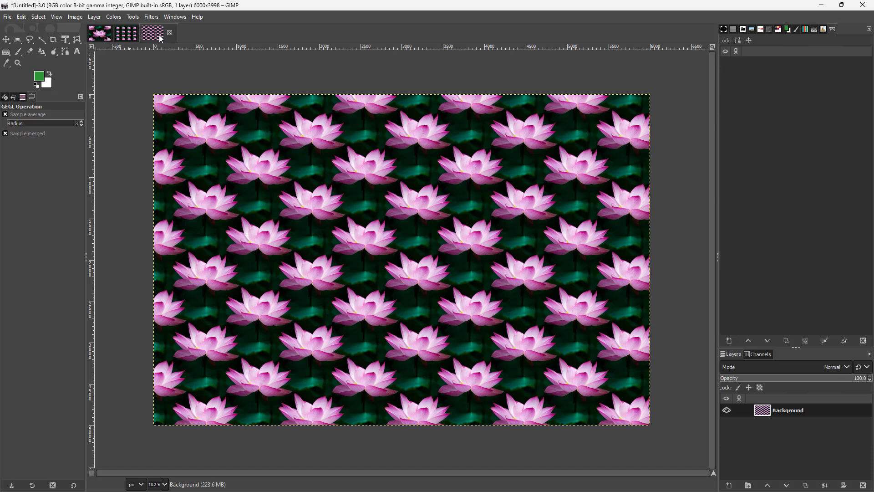
pyautogui.moveTo(192, 64)
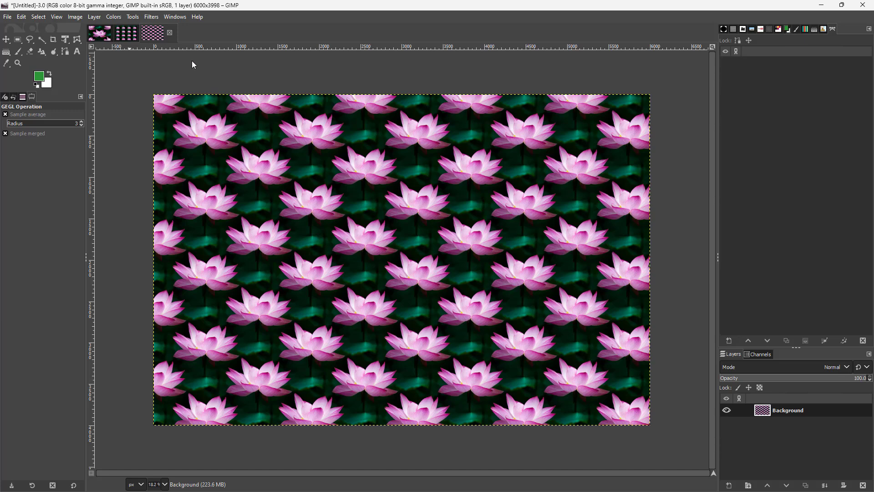